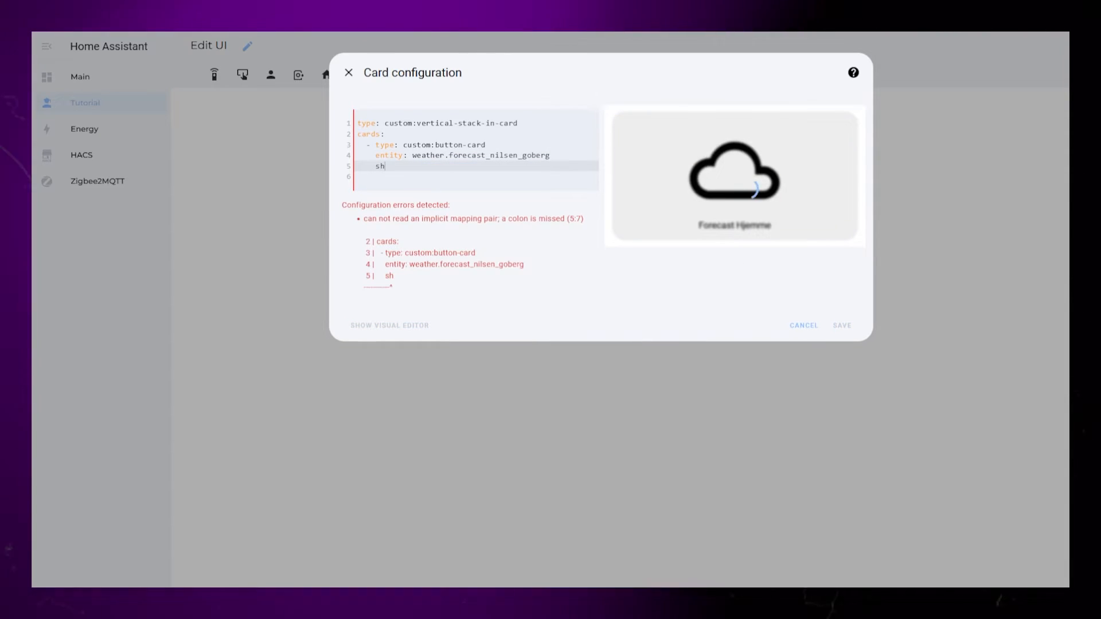
Set show_icon: false on the button card and begin custom_fields with a day: > field.
{"action": "type", "text": "ow_icon: false"}
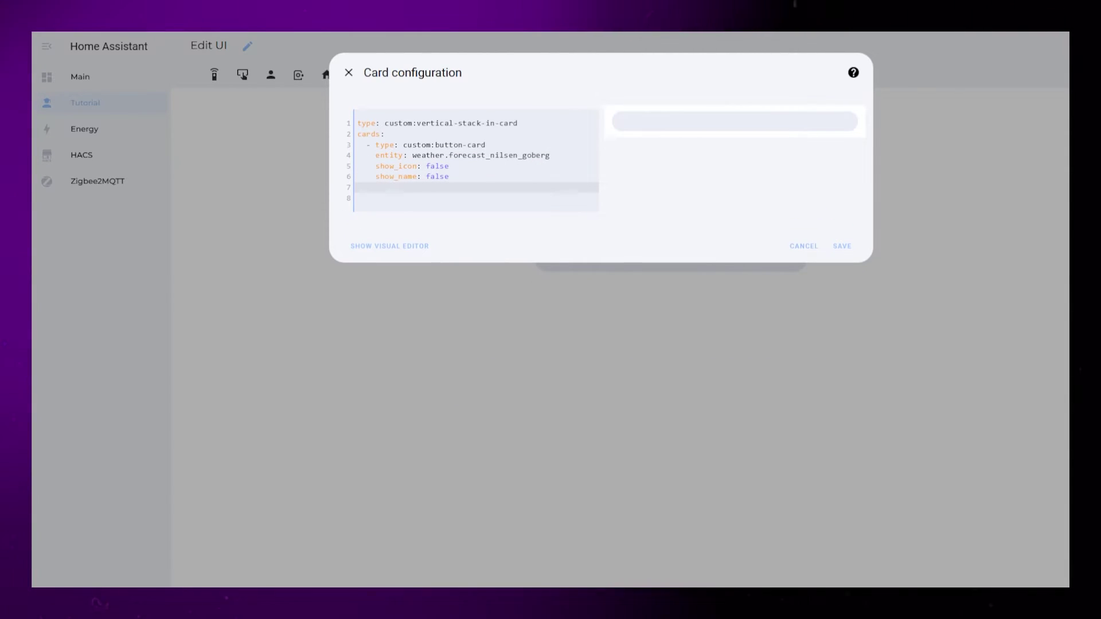
{"action": "type", "text": "custom"}
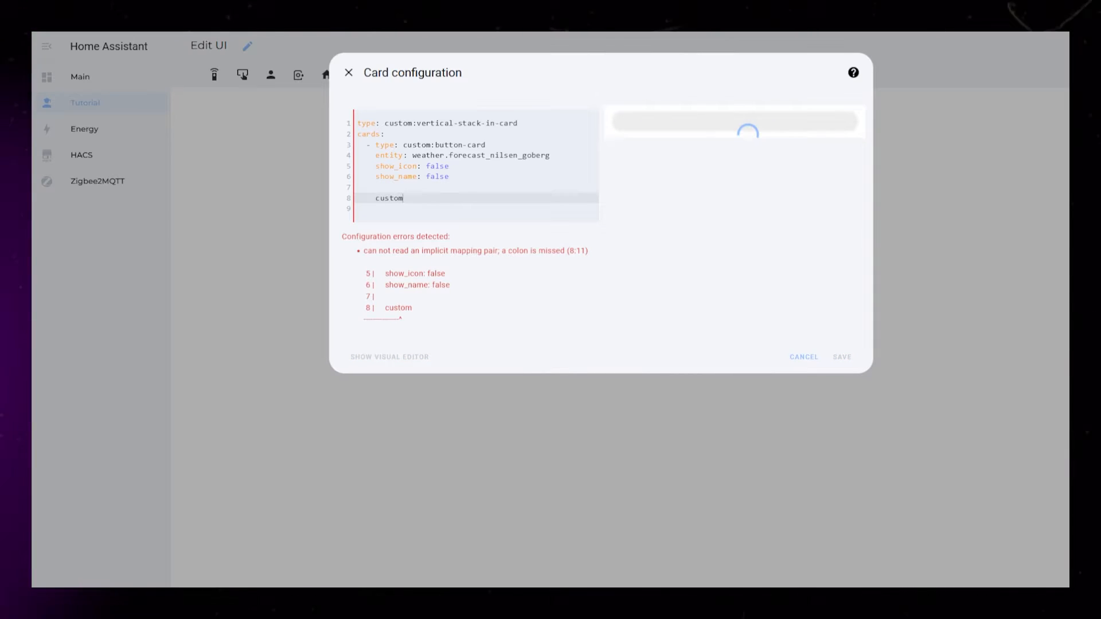
{"action": "type", "text": "_fields"}
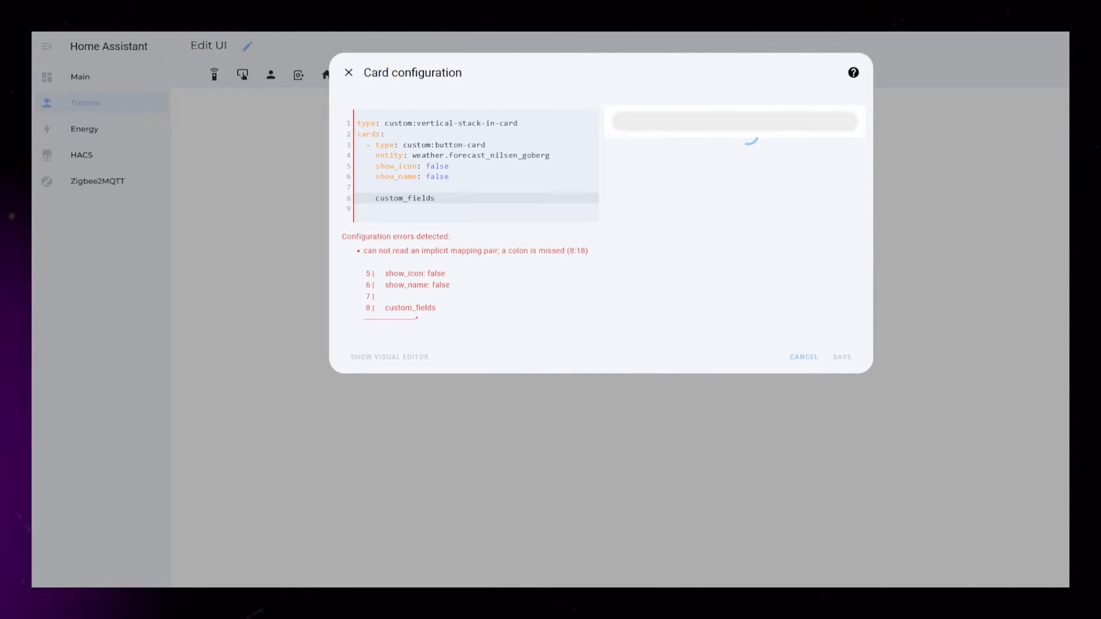
{"action": "type", "text": ":"}
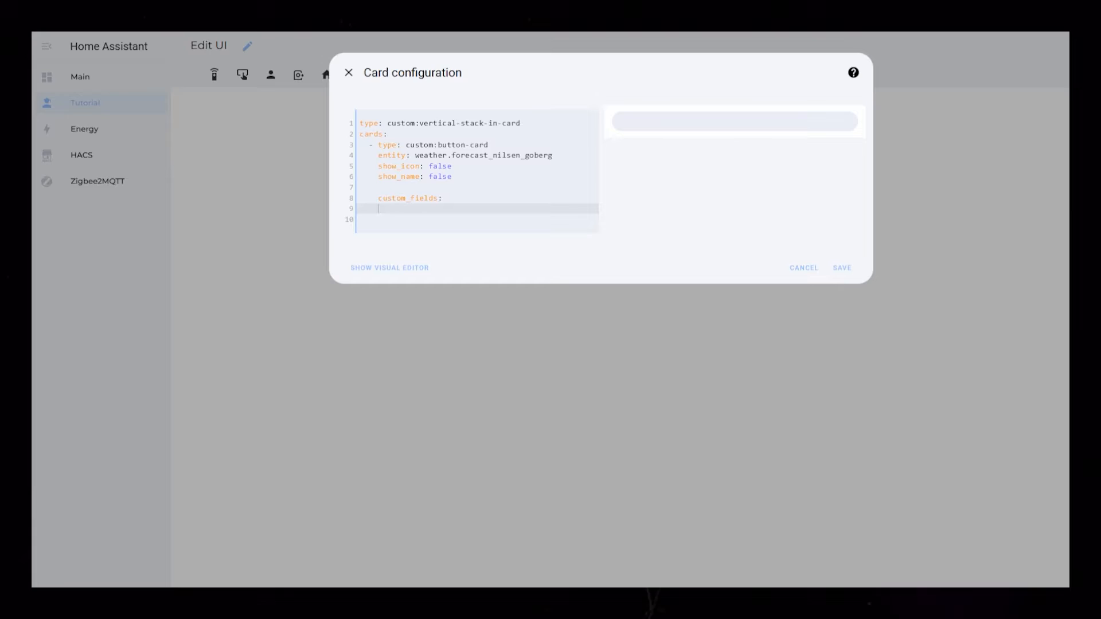
{"action": "type", "text": "day: >"}
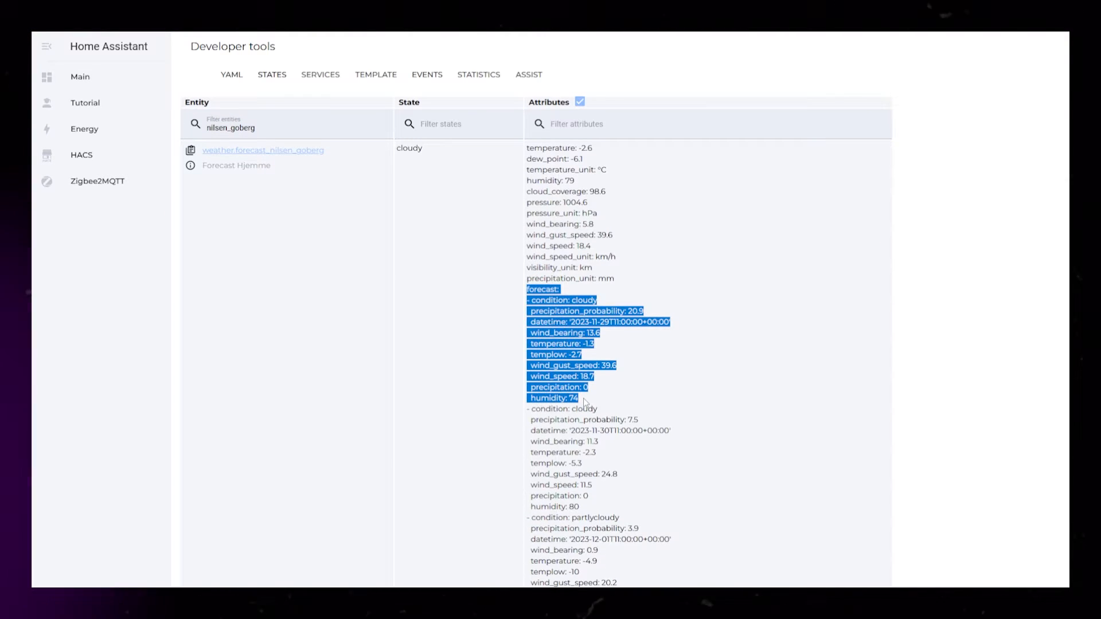
Inspect the nilsen_goberg forecast entity's attributes in Developer tools States.
{"action": "left_click", "coordinate": [586, 402]}
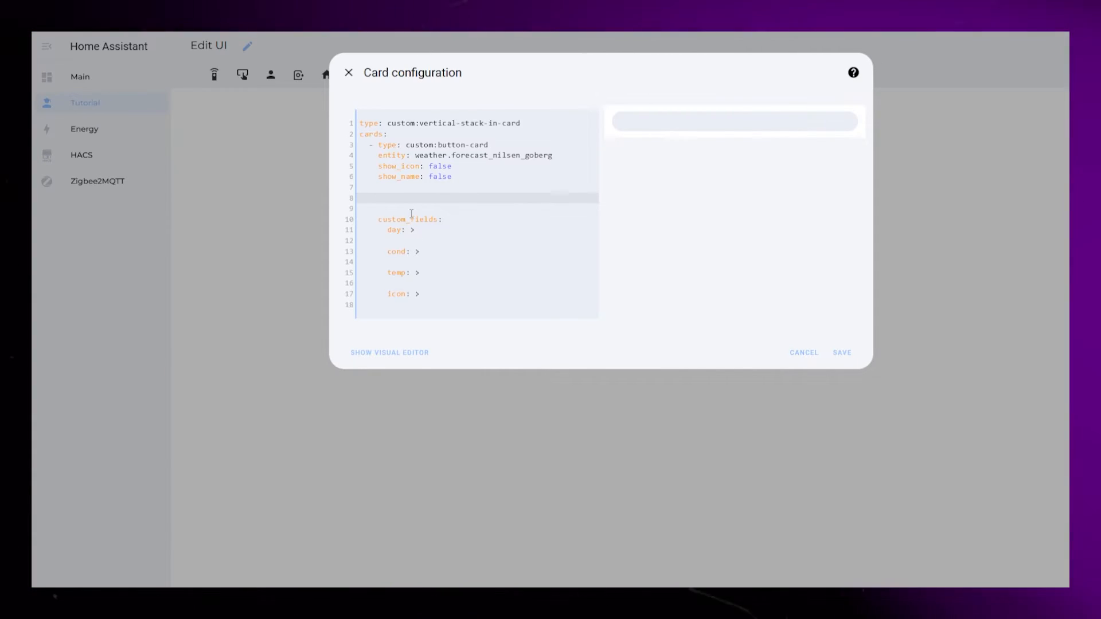
Add a variables: section with dayy: 1 to the card.
{"action": "type", "text": "variable"}
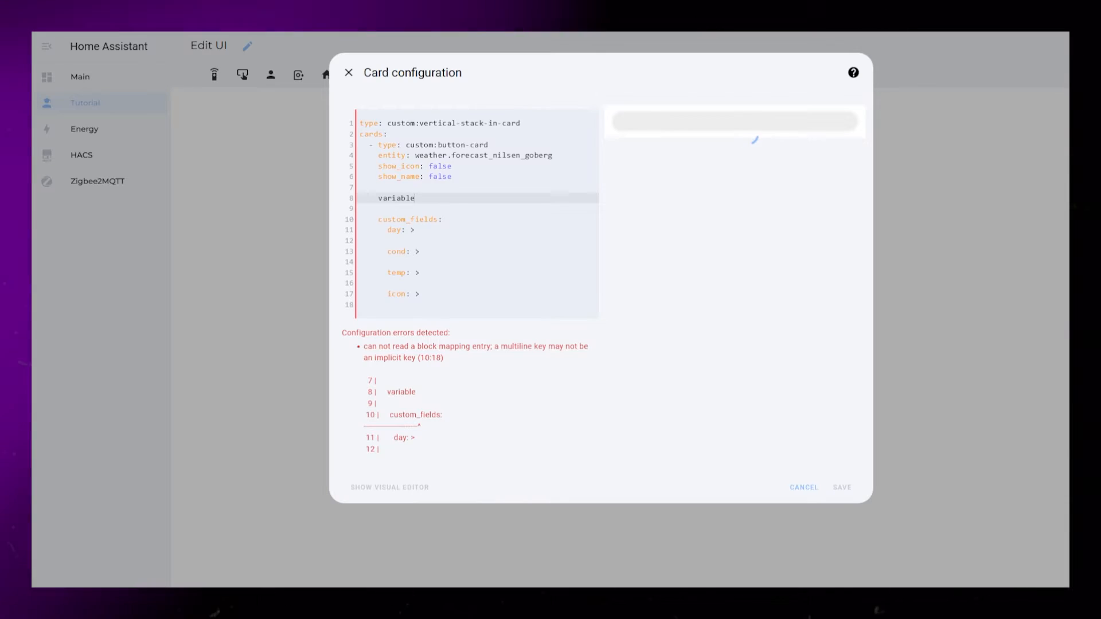
{"action": "type", "text": "s:"}
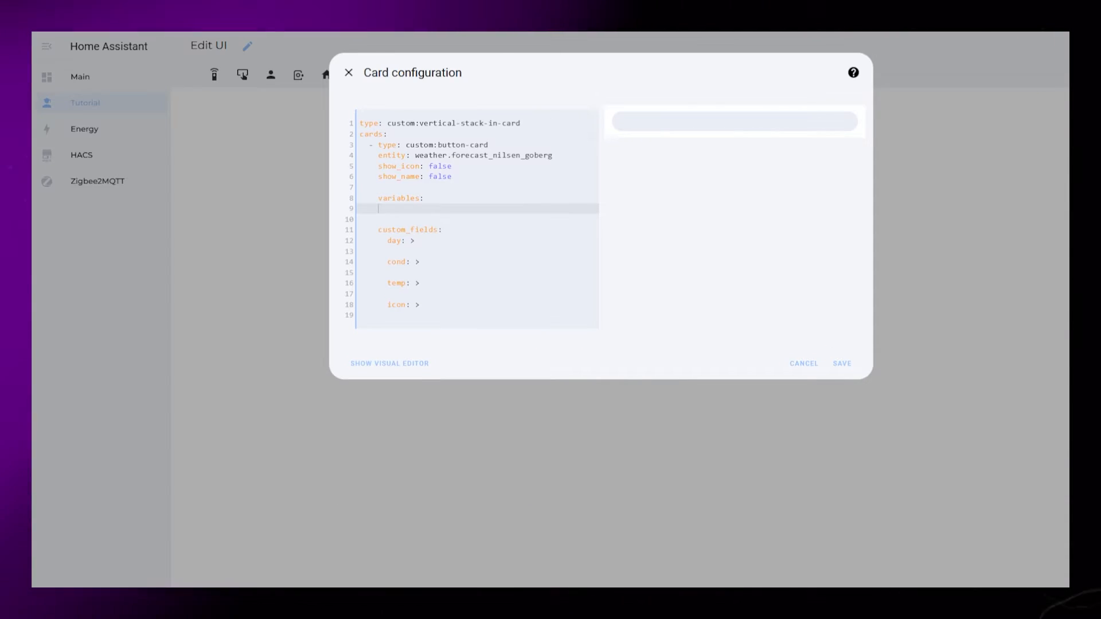
{"action": "type", "text": "dayy:"}
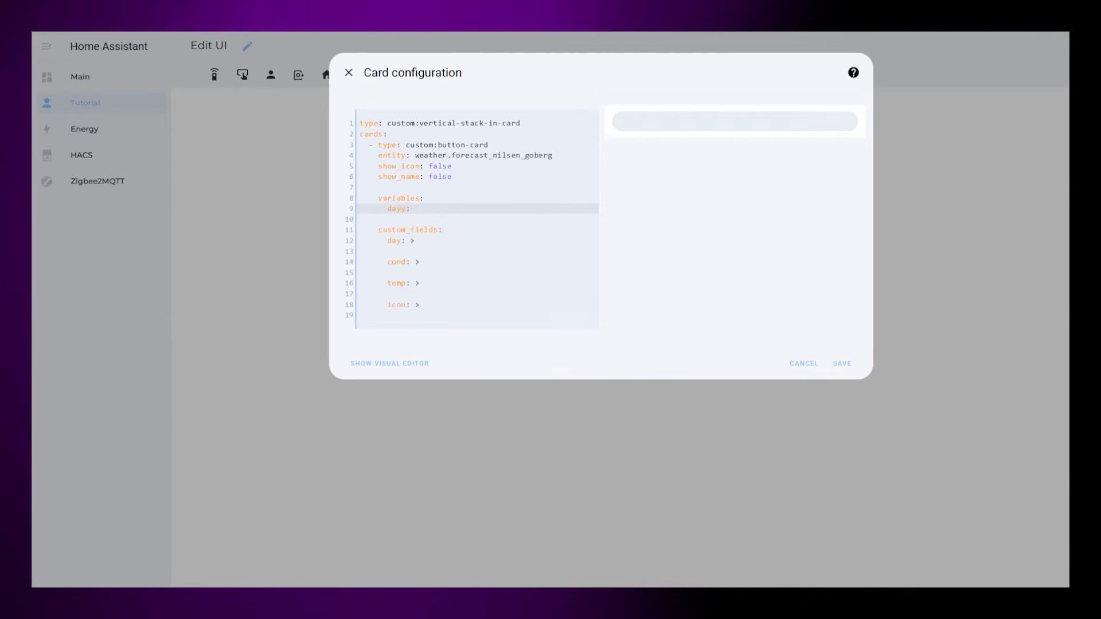
{"action": "type", "text": "1"}
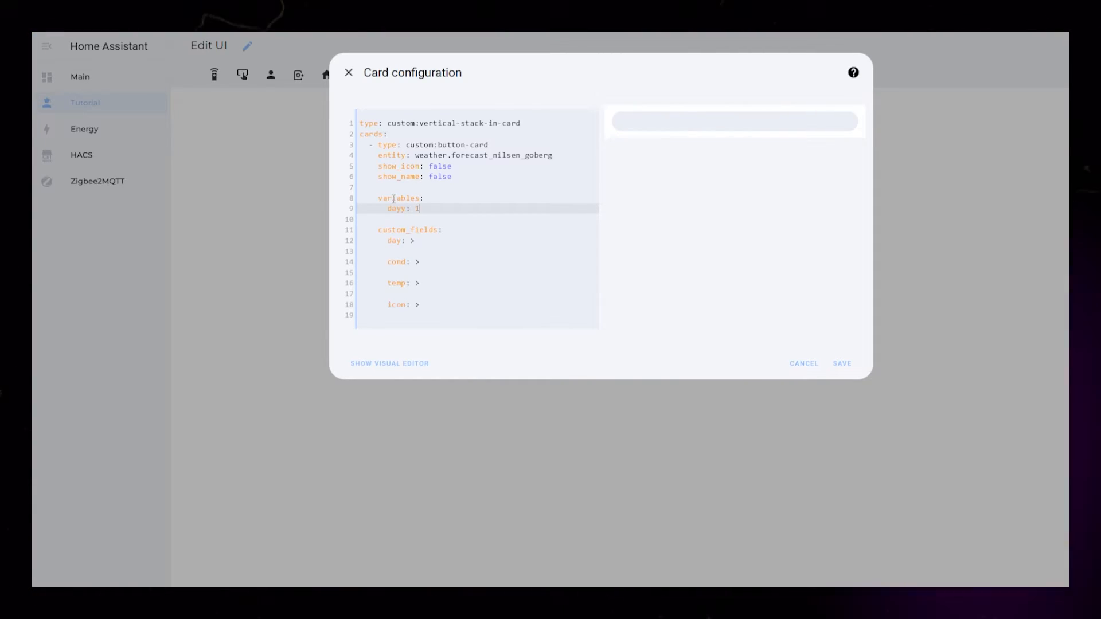
Make the day field return helpers.formatDateWeekday of the forecast entry, showing Thursday.
{"action": "left_click", "coordinate": [436, 252]}
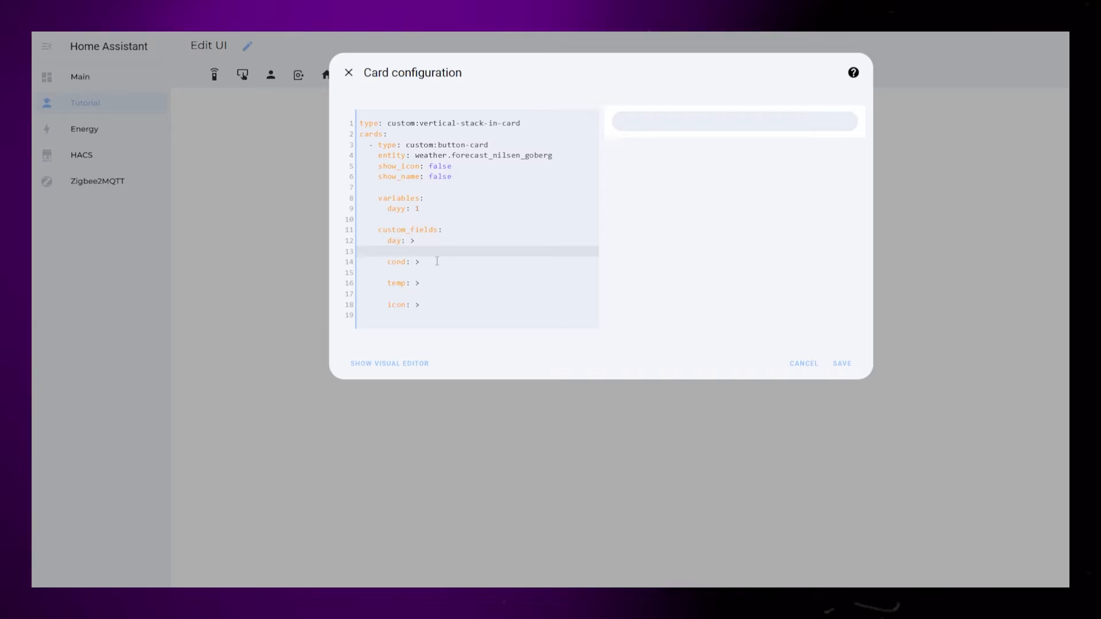
{"action": "type", "text": "[[["}
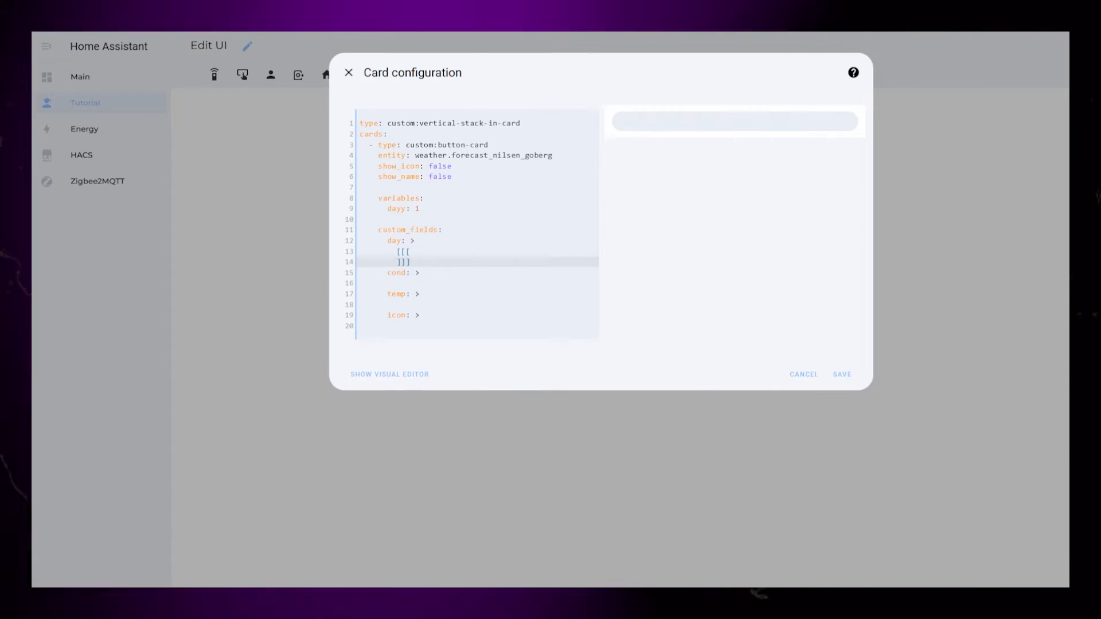
{"action": "type", "text": "return"}
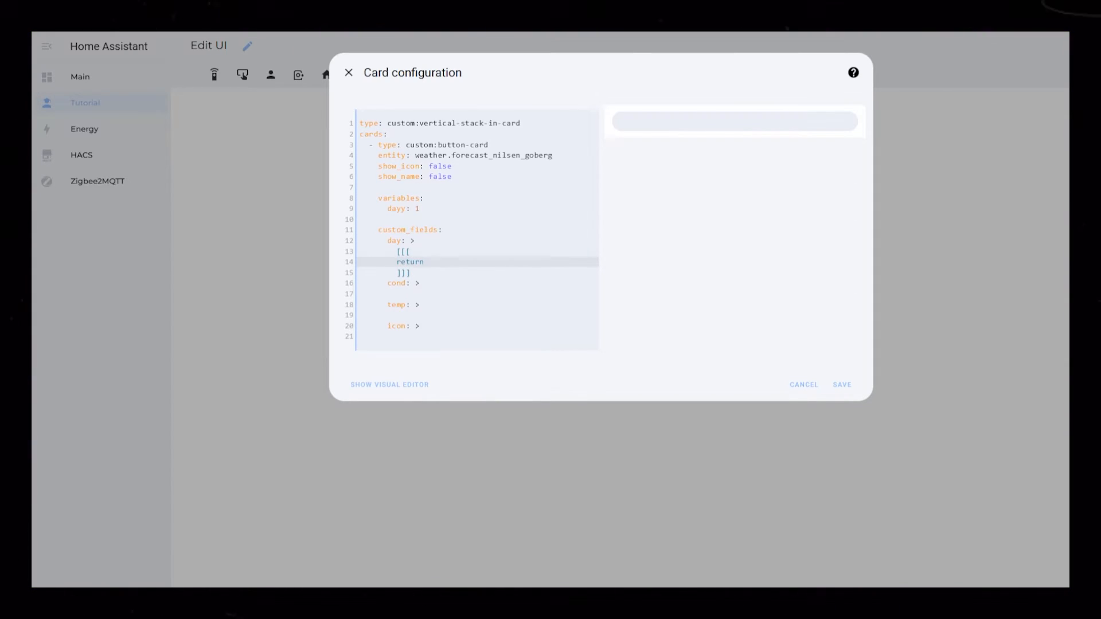
{"action": "type", "text": "helpers.formatDate"}
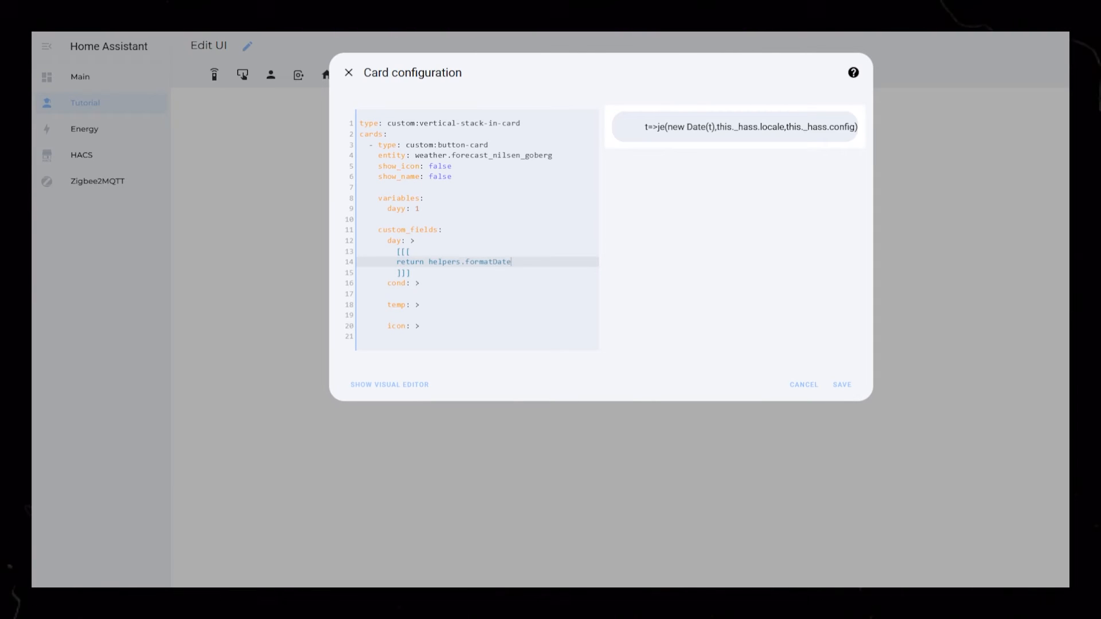
{"action": "type", "text": "Weekday(entity.attributes.forecast"}
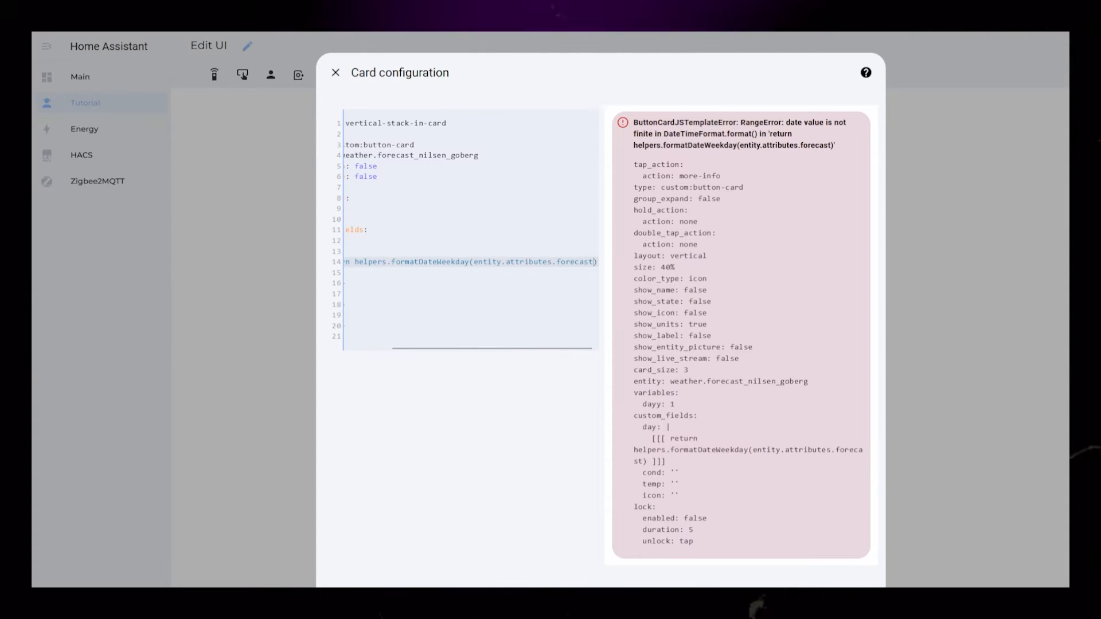
{"action": "type", "text": "[]"}
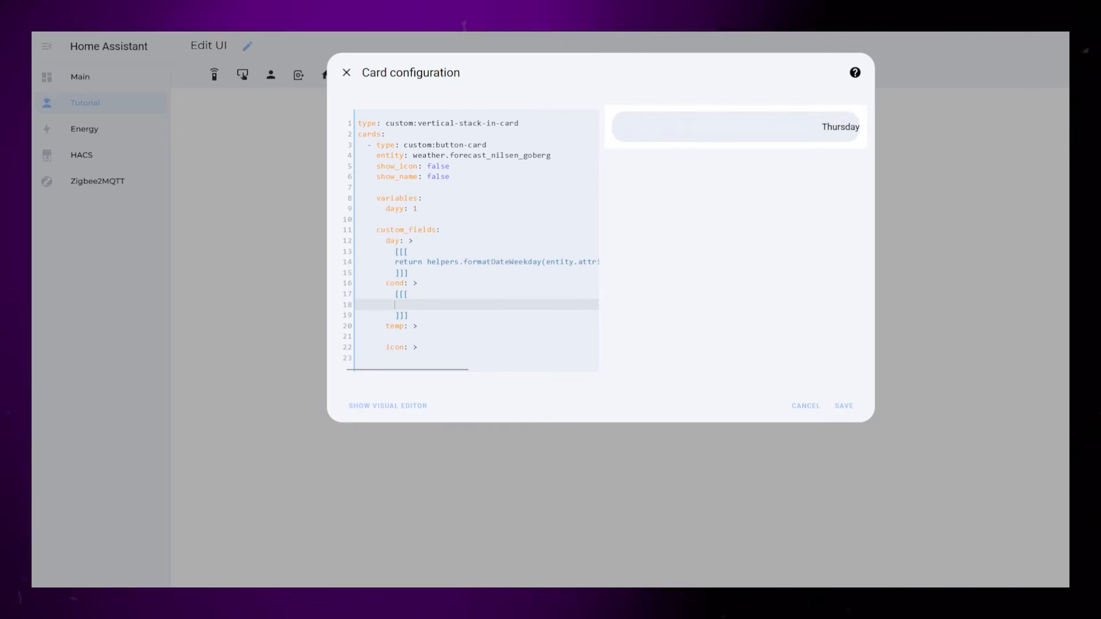
Fill cond and temp templates returning the dayy forecast's condition and temperature + '°'.
{"action": "type", "text": "return entity.attribut"}
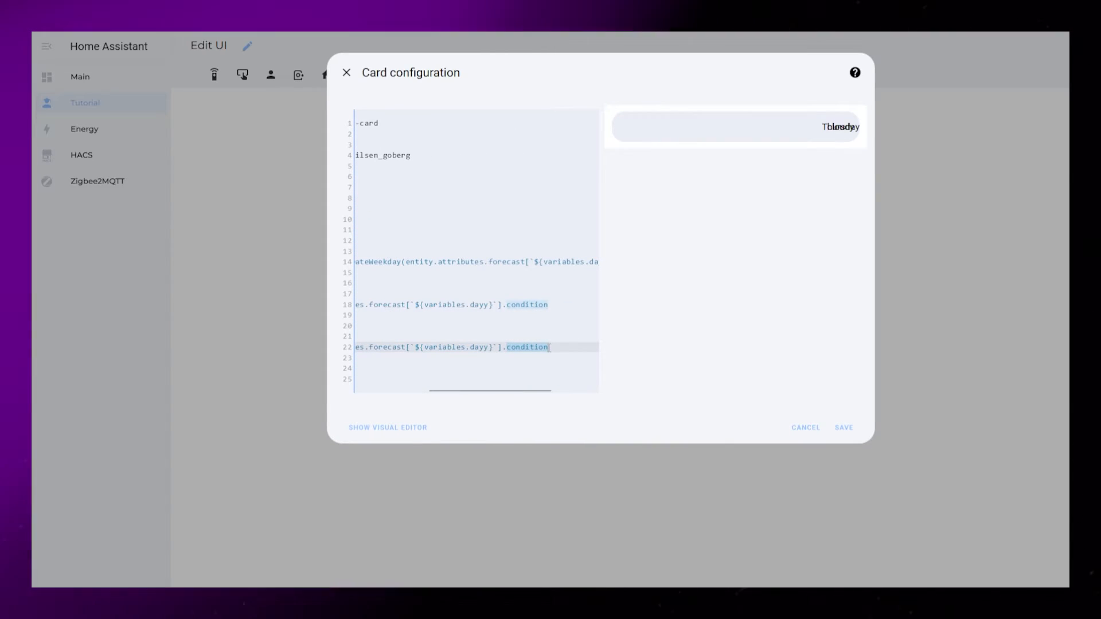
{"action": "type", "text": "temperature"}
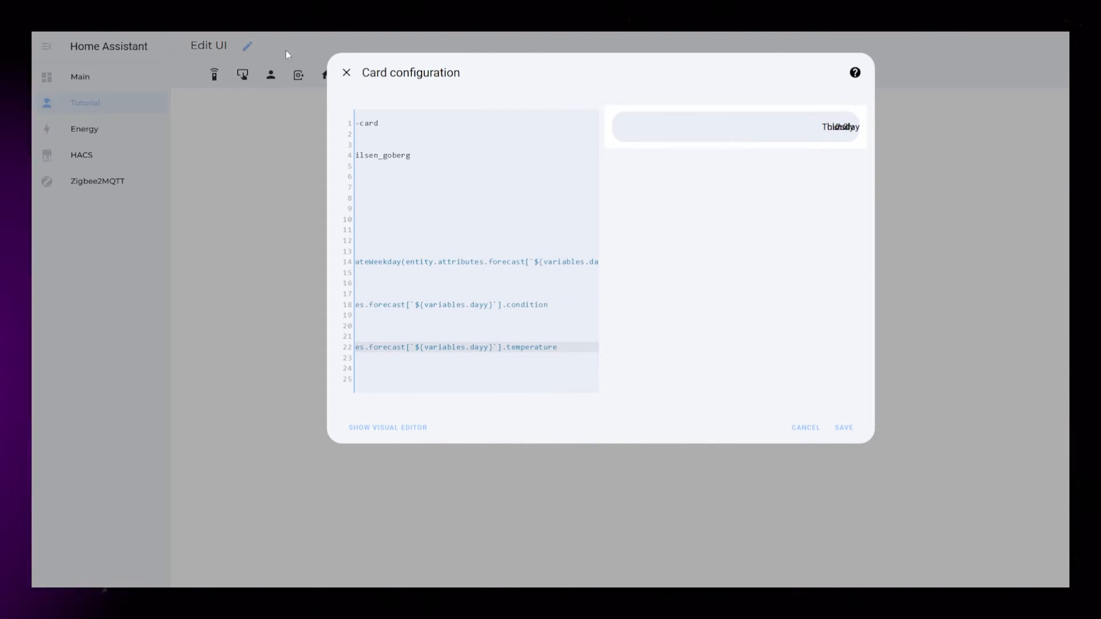
{"action": "type", "text": "+"}
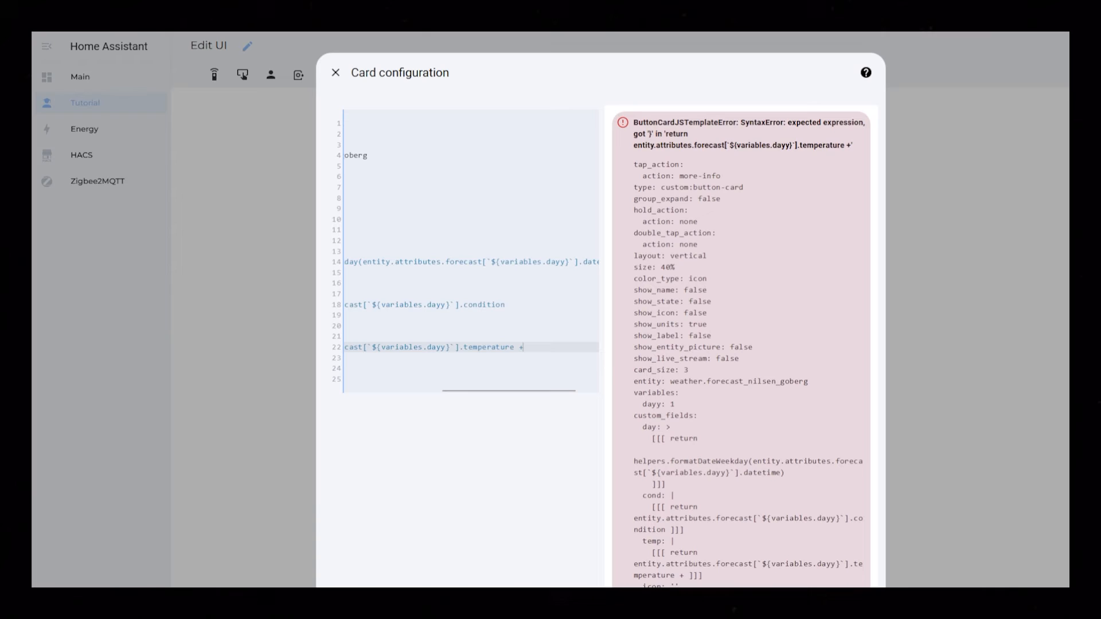
{"action": "type", "text": "''"}
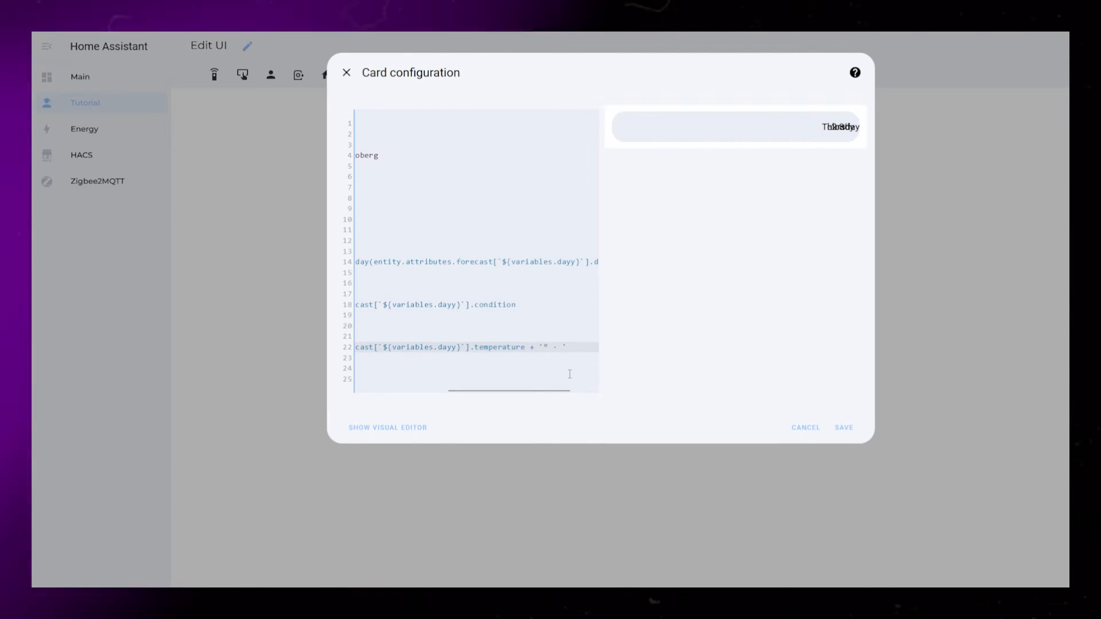
{"action": "scroll", "scroll_direction": "right", "scroll_amount": 3}
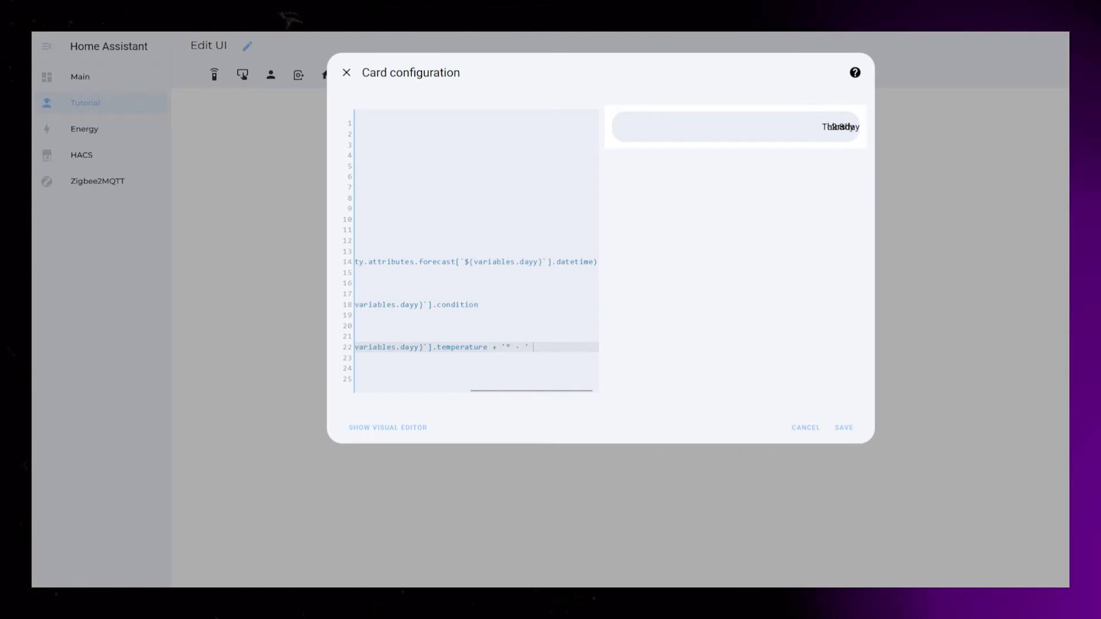
{"action": "type", "text": "+ weather +"}
{"action": "type", "text": "grid:"}
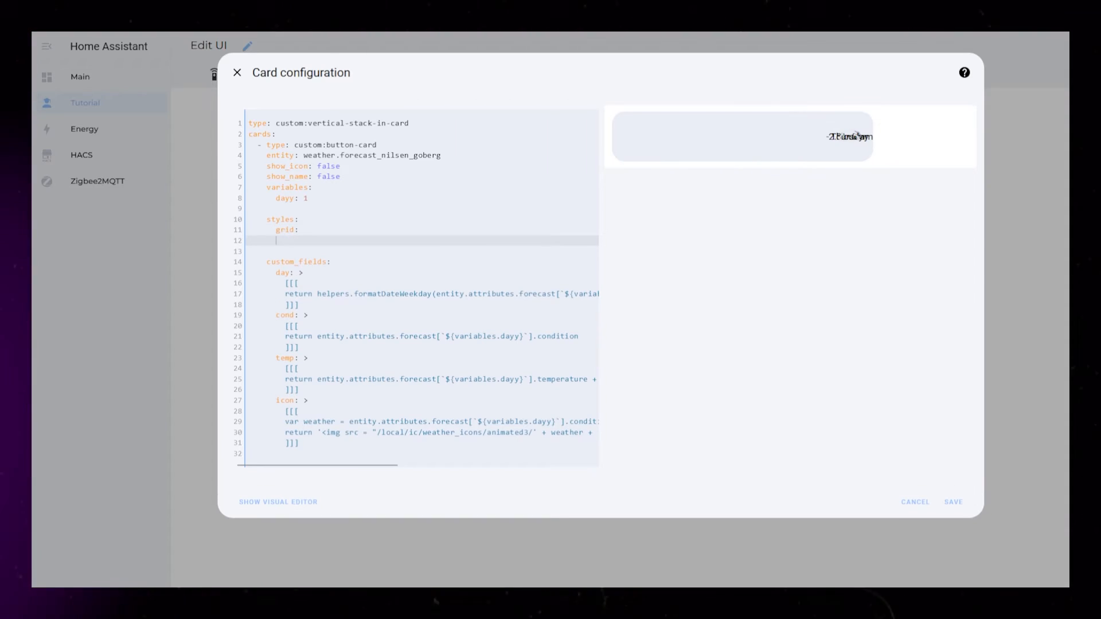
Define styles grid-template-areas and columns 80px max-content 1fr 1fr.
{"action": "type", "text": "- grid-template-areas: '\"icon day cond temp"}
{"action": "left_click", "coordinate": [422, 251]}
{"action": "type", "text": "- grid-template-columns:"}
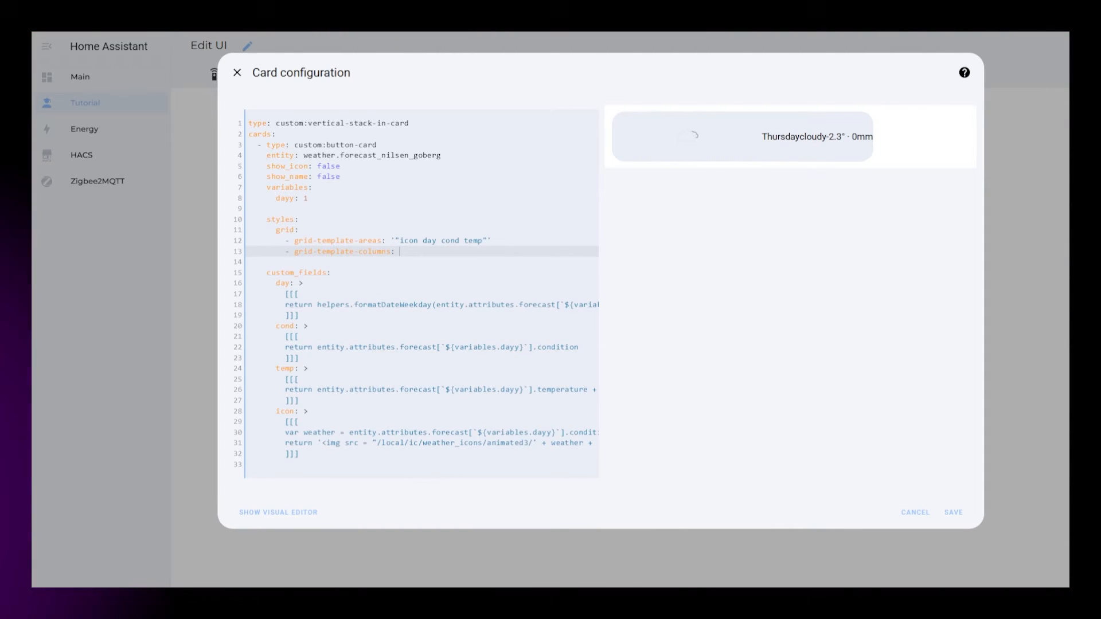
{"action": "type", "text": "80px"}
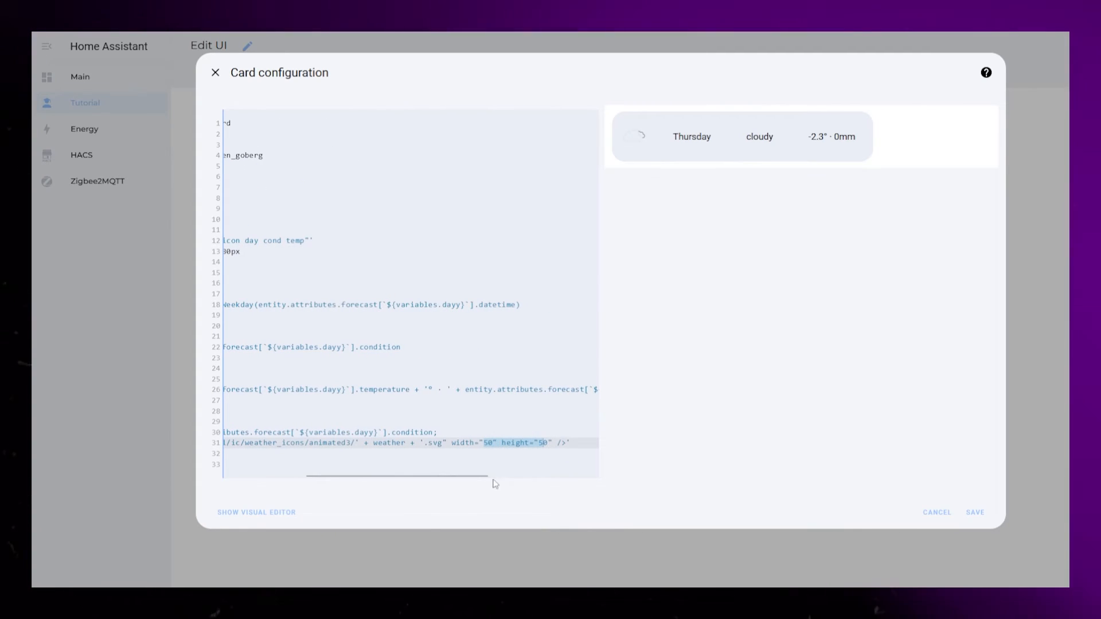
{"action": "scroll", "scroll_direction": "left", "scroll_amount": 3}
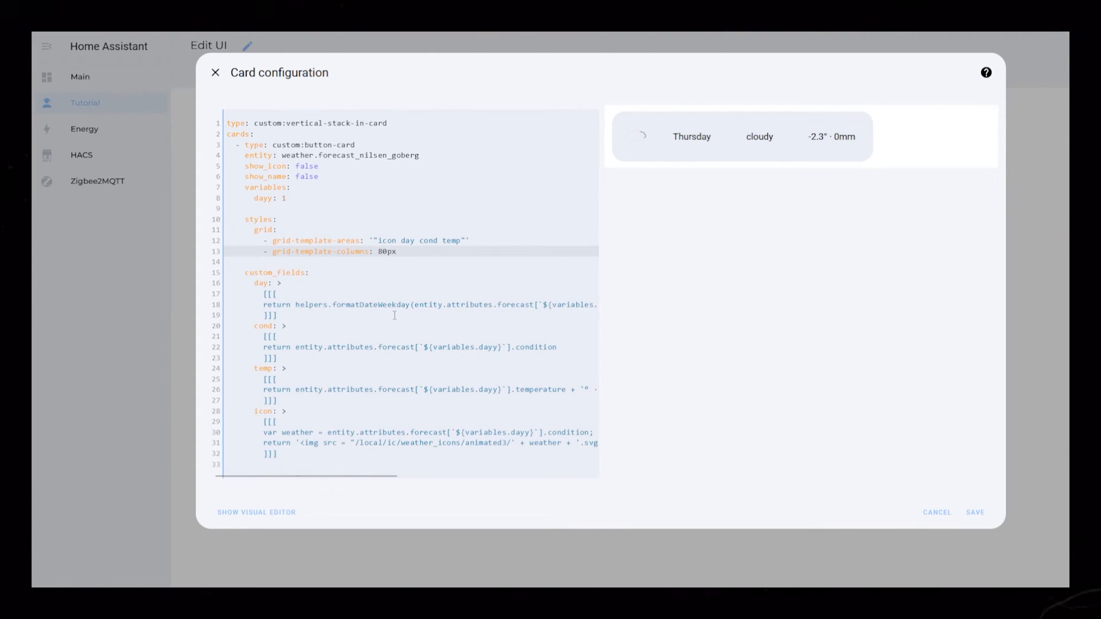
{"action": "type", "text": "max-content"}
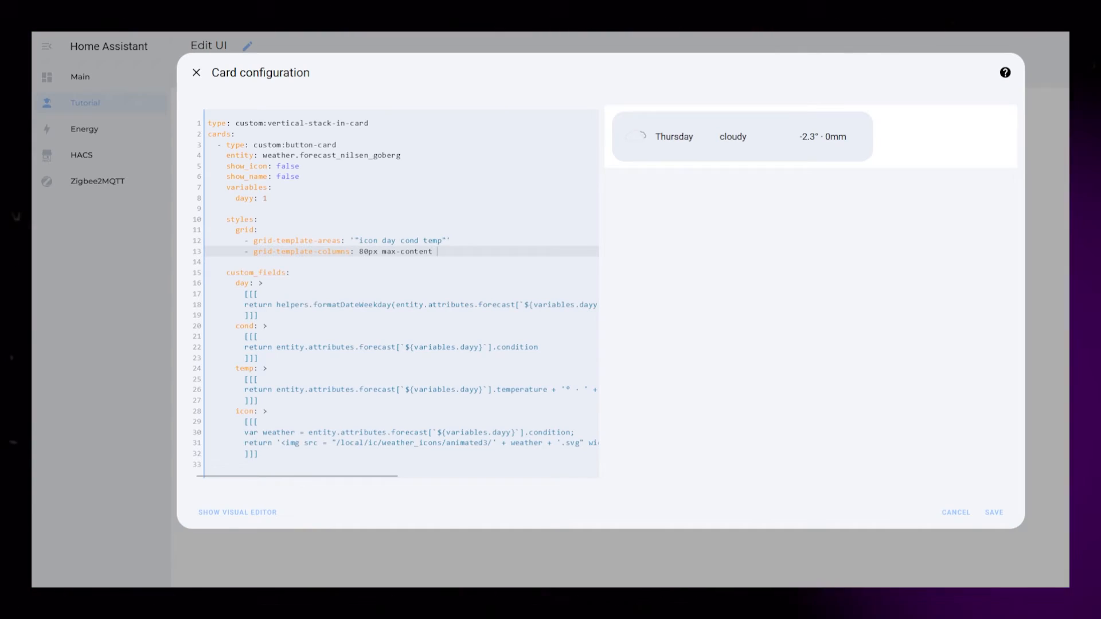
{"action": "type", "text": "1fr 1fr"}
{"action": "type", "text": "temp:"}
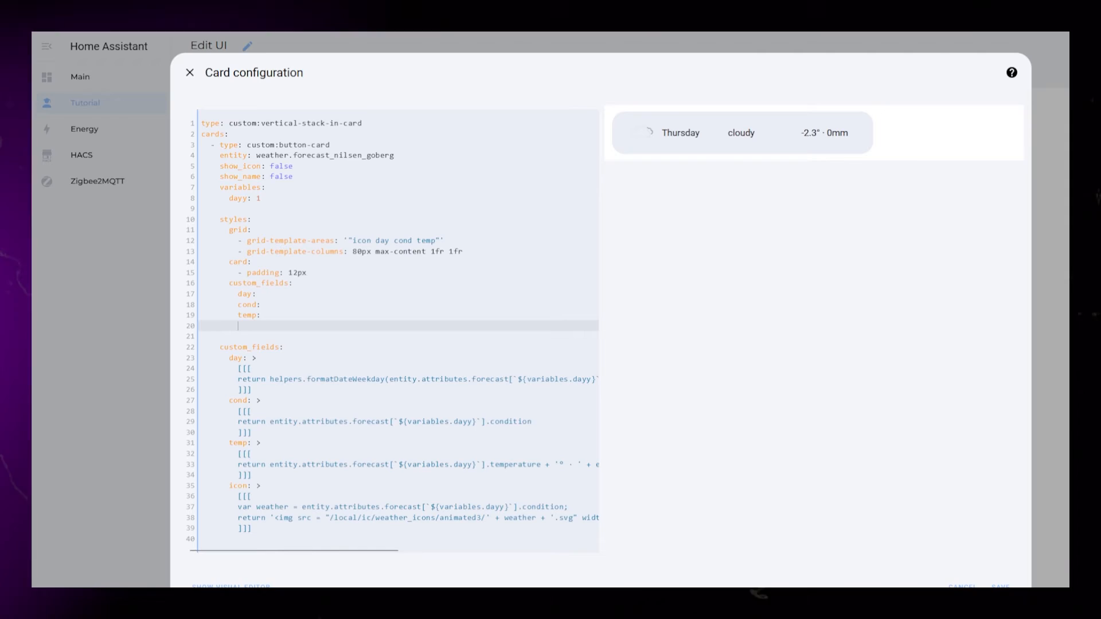
Align the icon centre, temperature end, condition start with text-transform: capitalize.
{"action": "type", "text": "icon:"}
{"action": "type", "text": "- align-sel"}
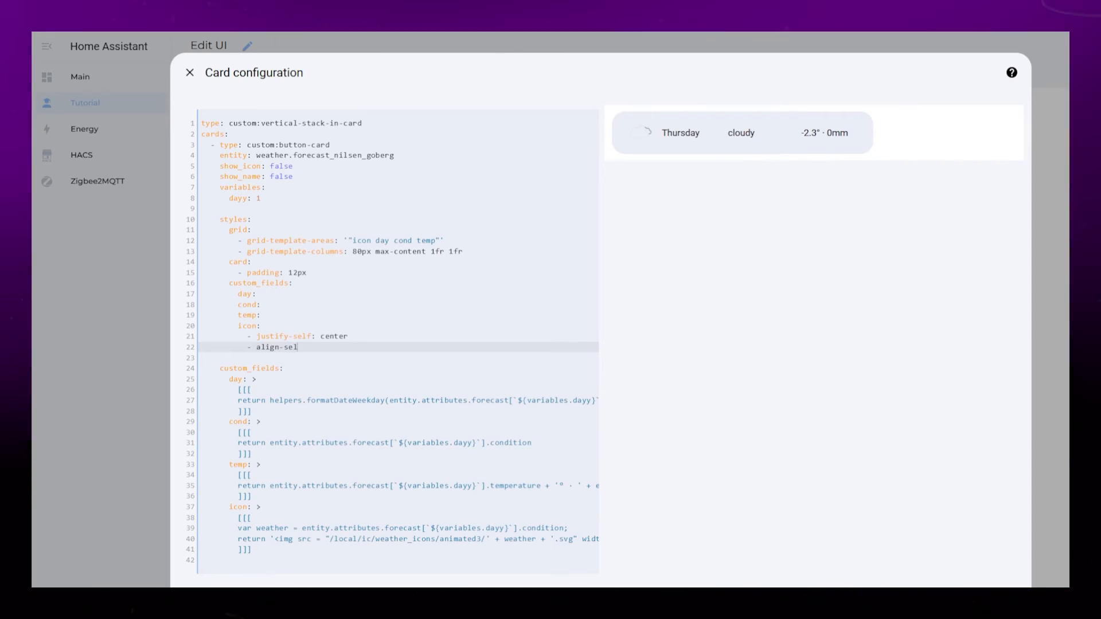
{"action": "type", "text": "f: center"}
{"action": "type", "text": "- justify-self:"}
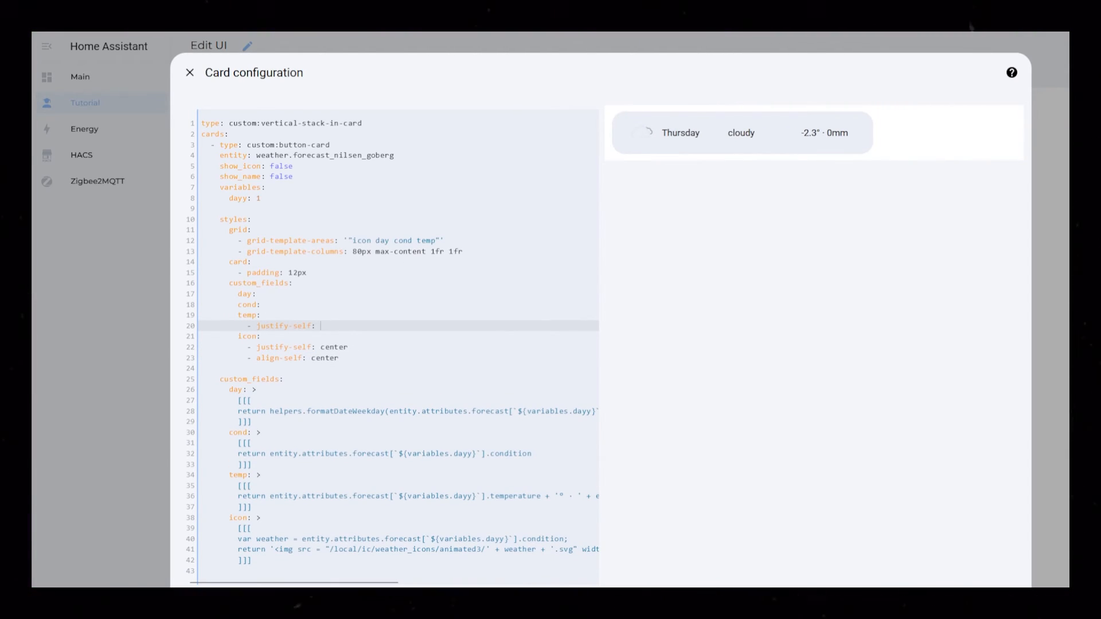
{"action": "type", "text": "end"}
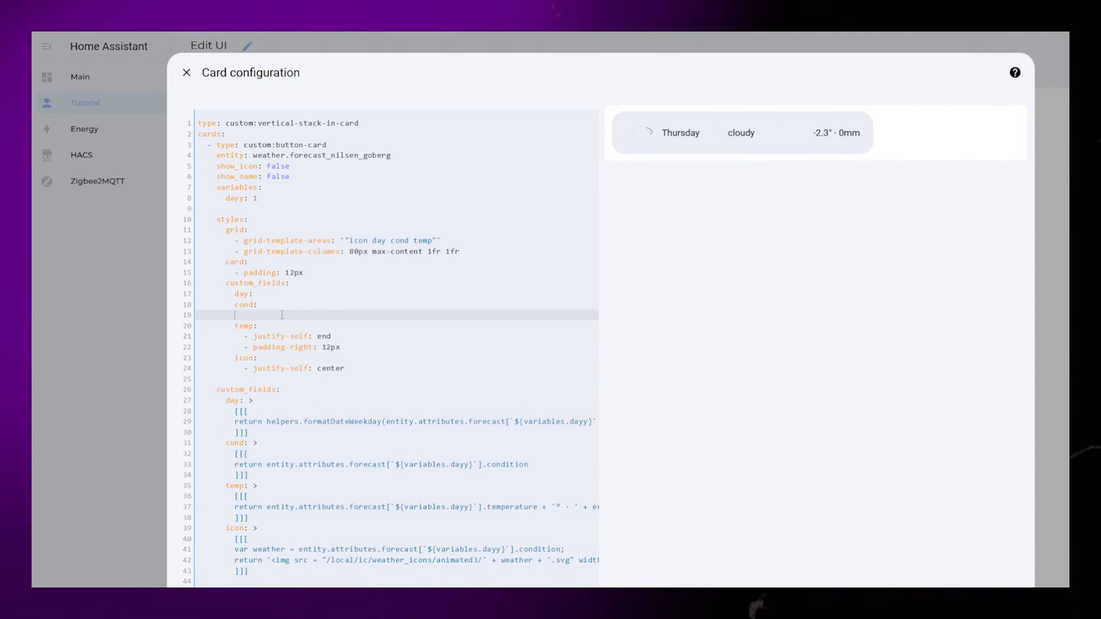
{"action": "type", "text": "- justify-self: start"}
{"action": "type", "text": "- text-transo"}
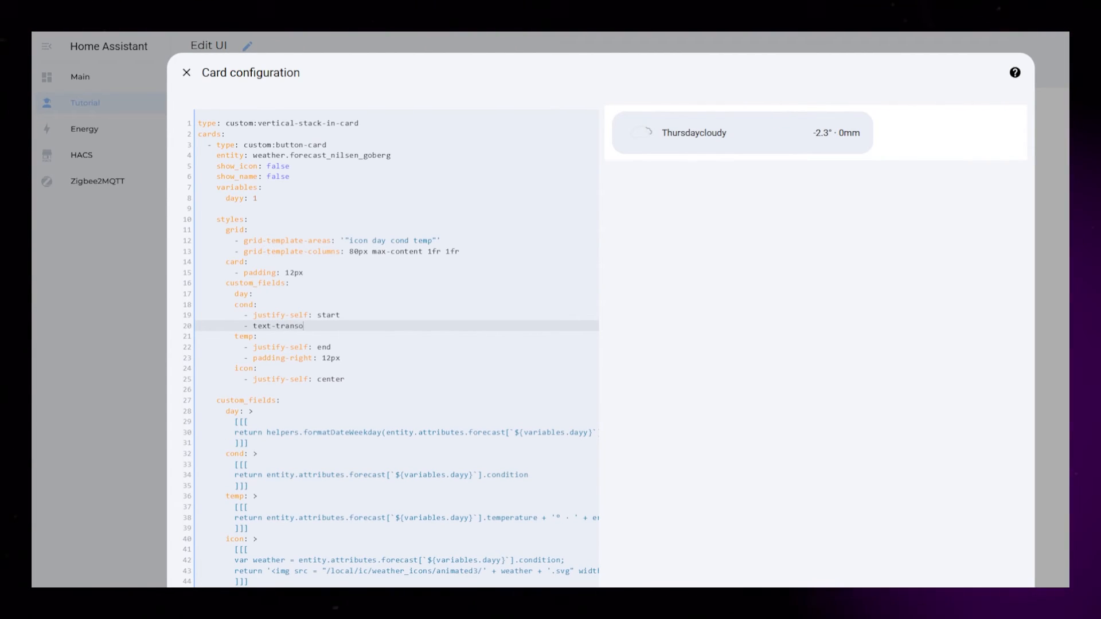
{"action": "type", "text": "rm: capitalize"}
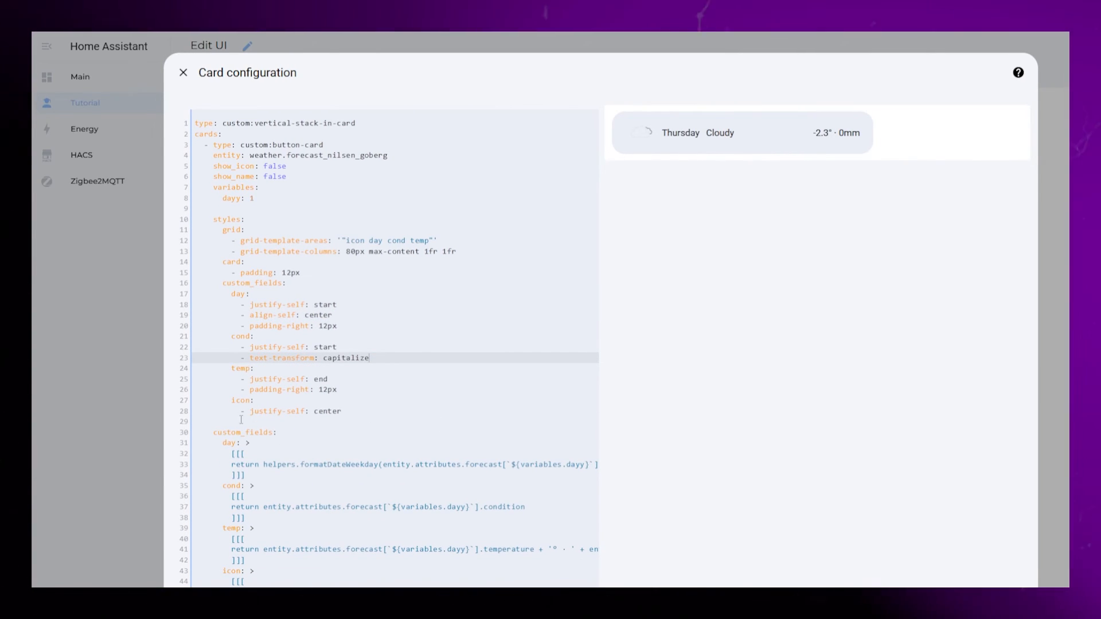
Repeat the button-card block for dayy 2–5, giving five forecast rows Thursday to Monday.
{"action": "scroll", "scroll_direction": "down", "scroll_amount": 3}
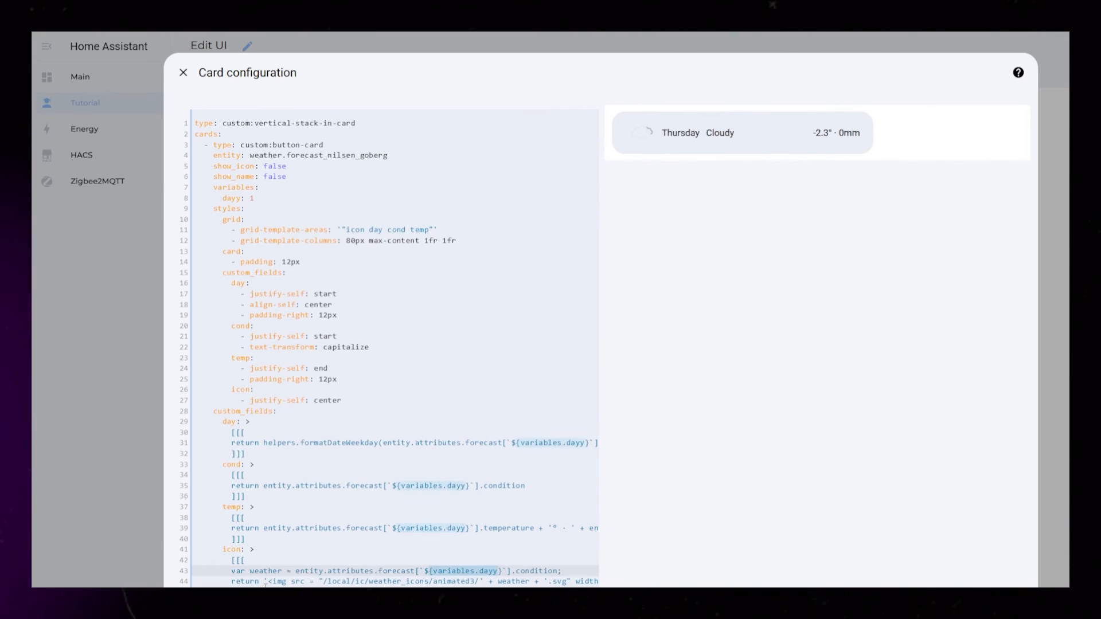
{"action": "scroll", "scroll_direction": "down", "scroll_amount": 3}
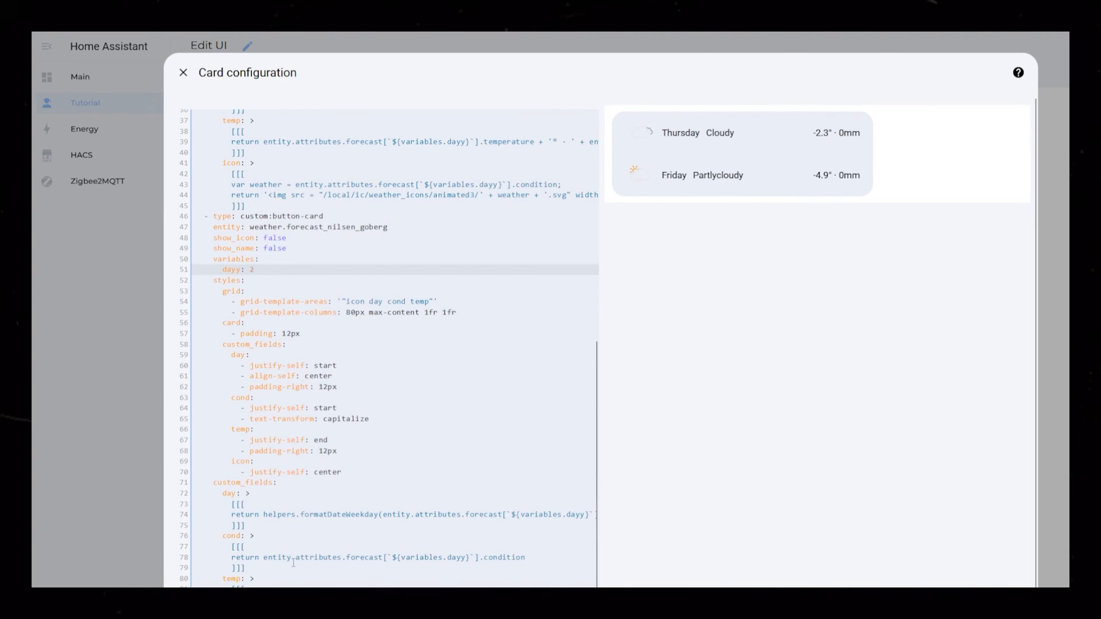
{"action": "scroll", "scroll_direction": "down", "scroll_amount": 3}
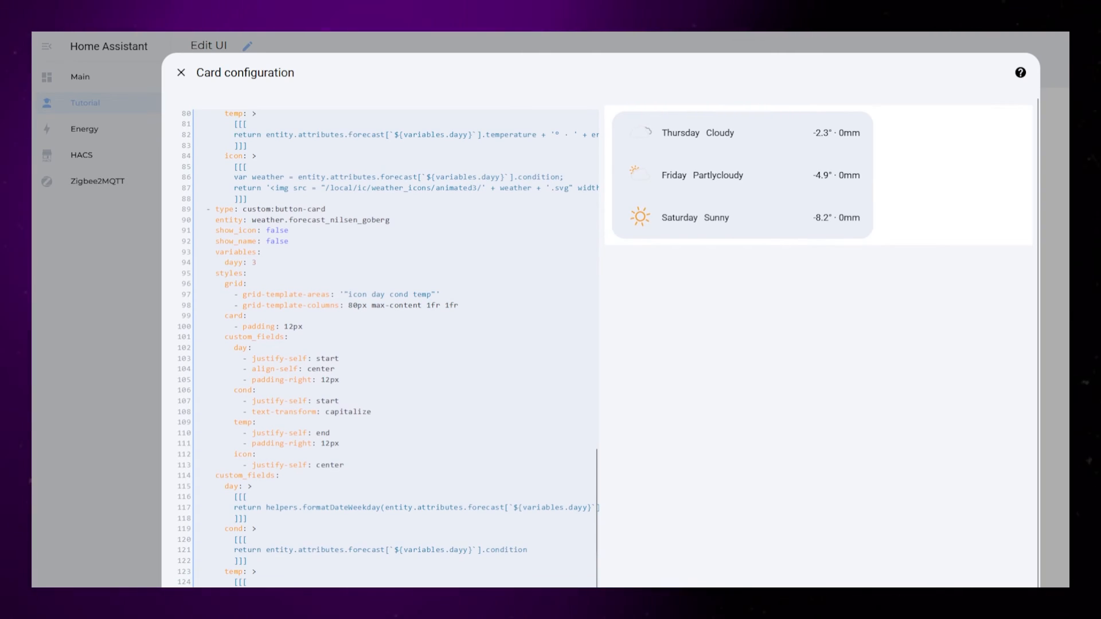
{"action": "scroll", "scroll_direction": "down", "scroll_amount": 3}
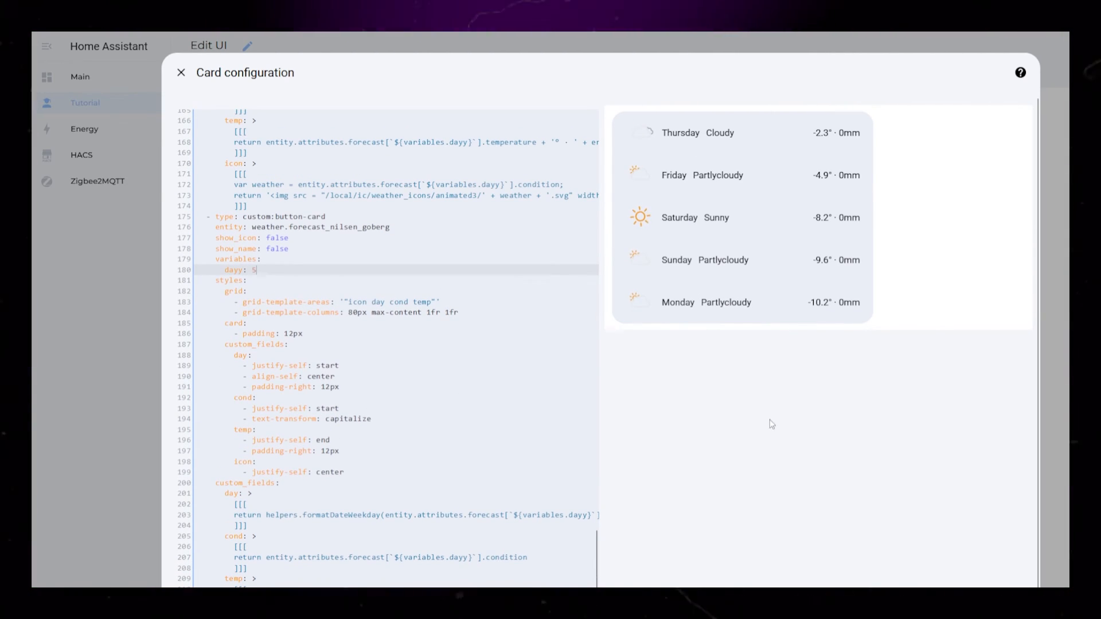
Switch the vertical stack to per-card tabs and view the fourth day's card settings.
{"action": "left_click", "coordinate": [180, 72]}
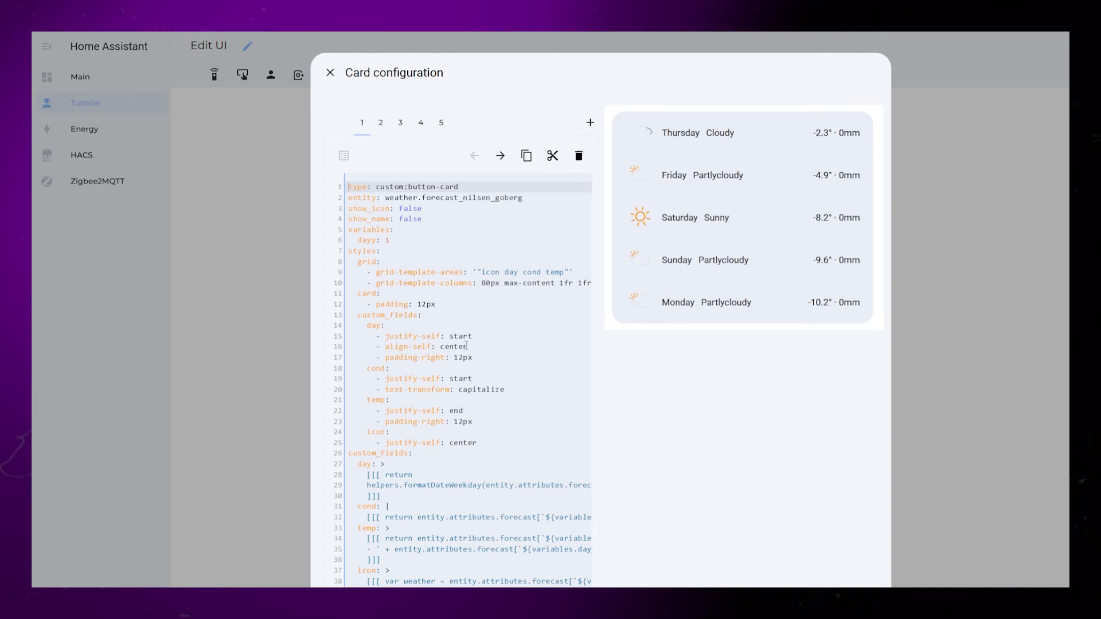
{"action": "left_click", "coordinate": [421, 122]}
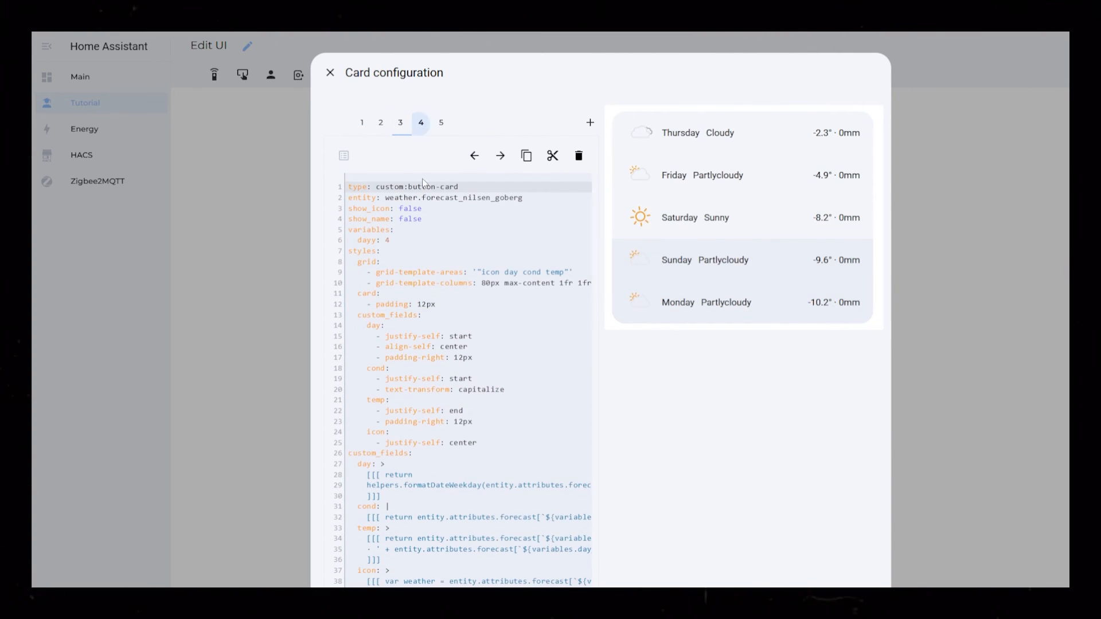
{"action": "left_click", "coordinate": [329, 72]}
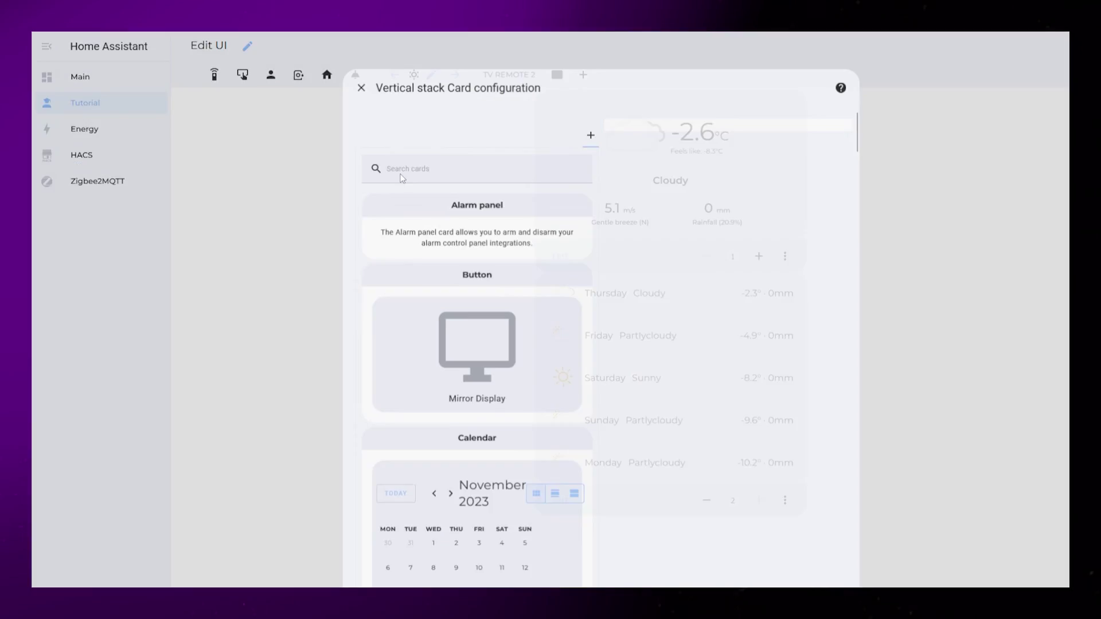
Add Today and Forecast separator cards to the stack, giving Forecast an mdi weather icon.
{"action": "left_click", "coordinate": [360, 88]}
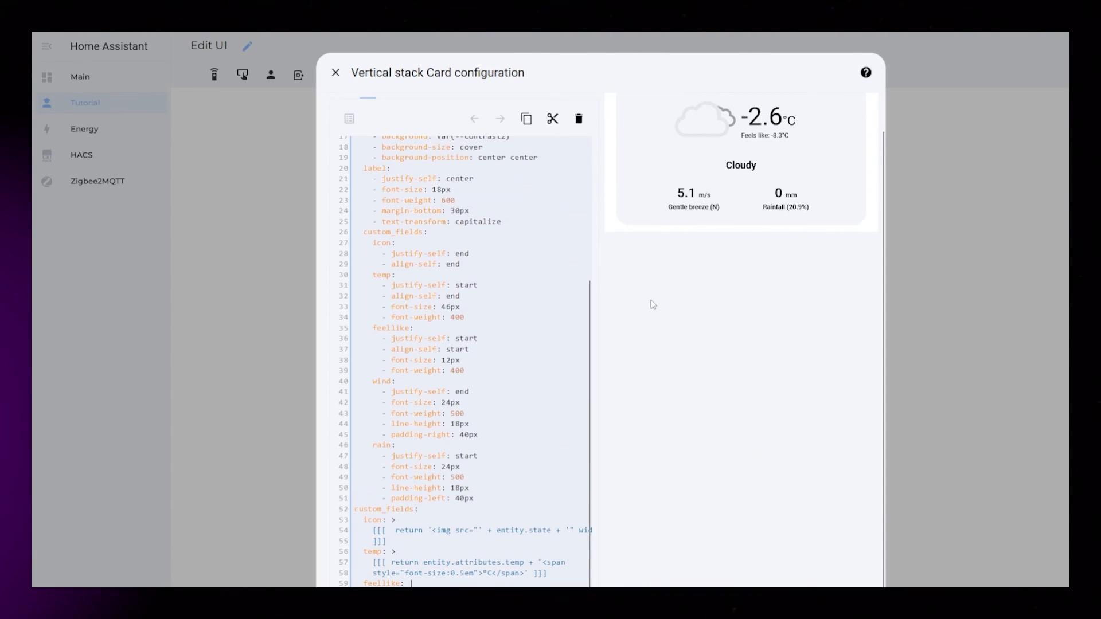
{"action": "left_click", "coordinate": [336, 72]}
{"action": "type", "text": "mdi:wea"}
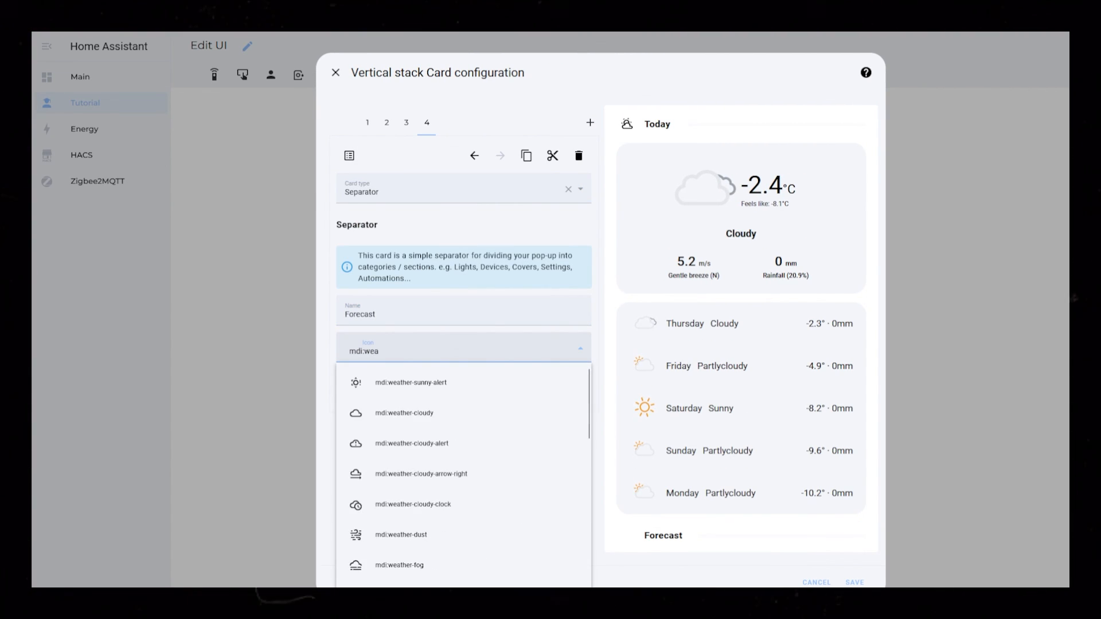
{"action": "left_click", "coordinate": [336, 72]}
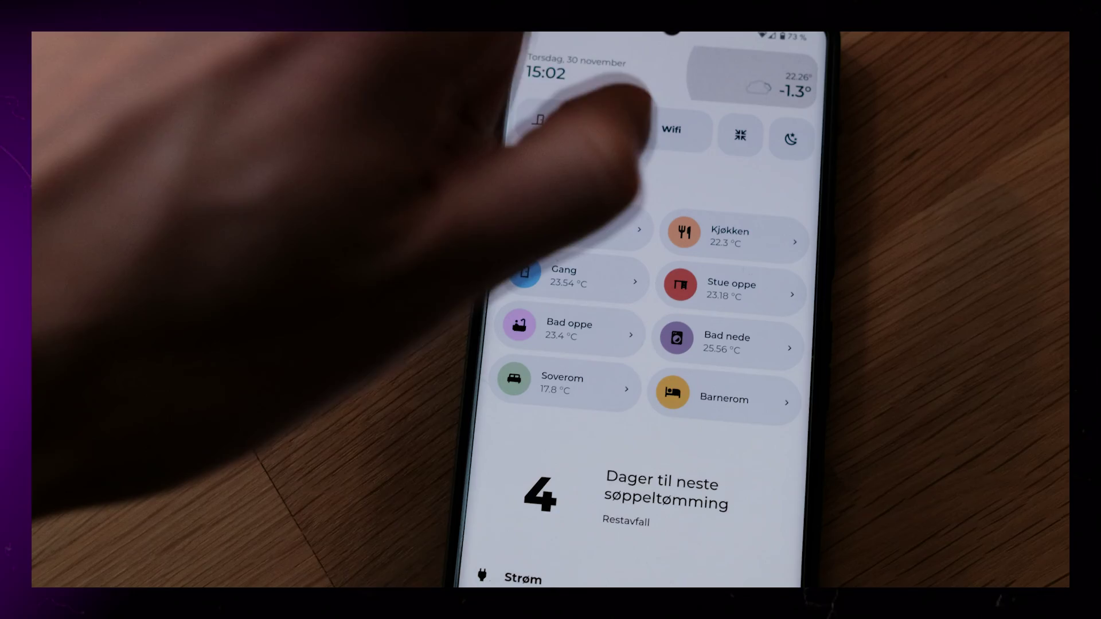
View the weather pop-up on the phone with current conditions and forecast rows.
{"action": "left_click", "coordinate": [755, 92]}
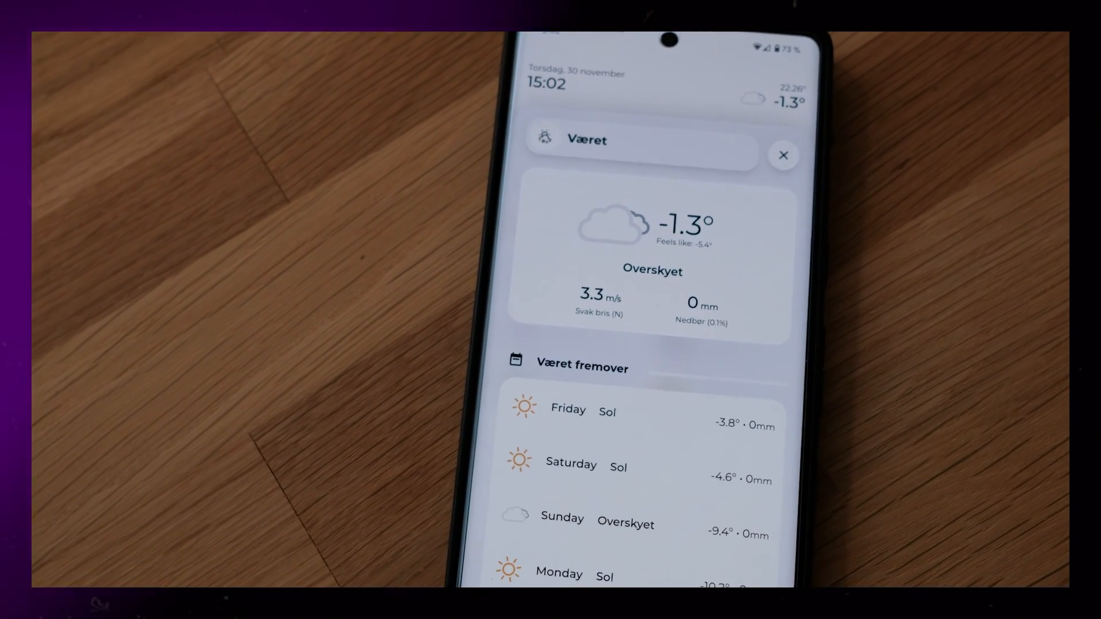